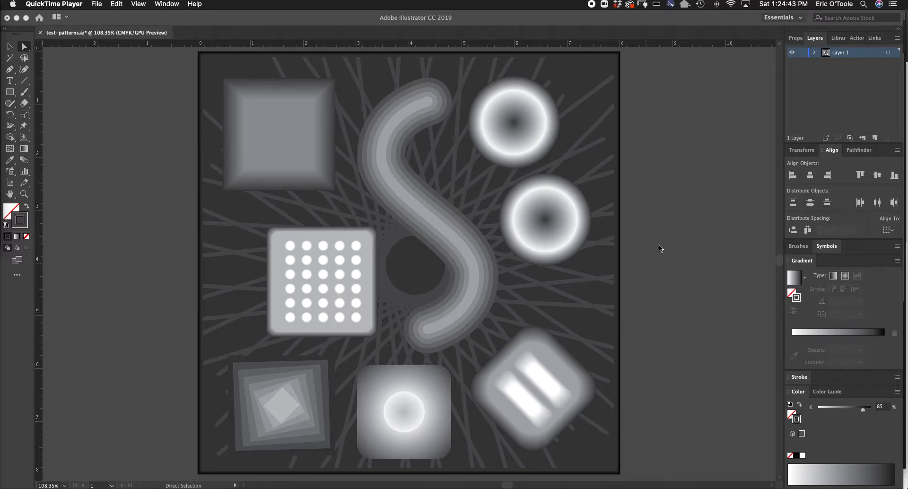
mouse_move(649, 235)
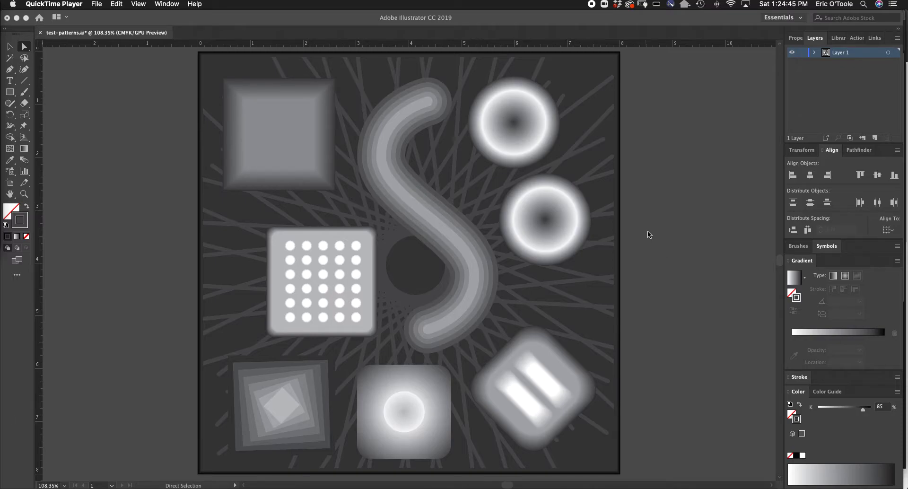
mouse_move(658, 229)
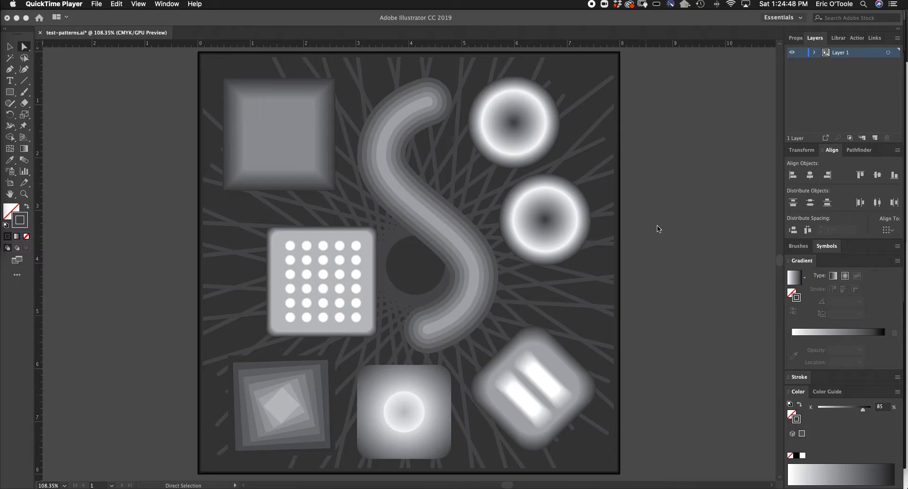
mouse_move(665, 237)
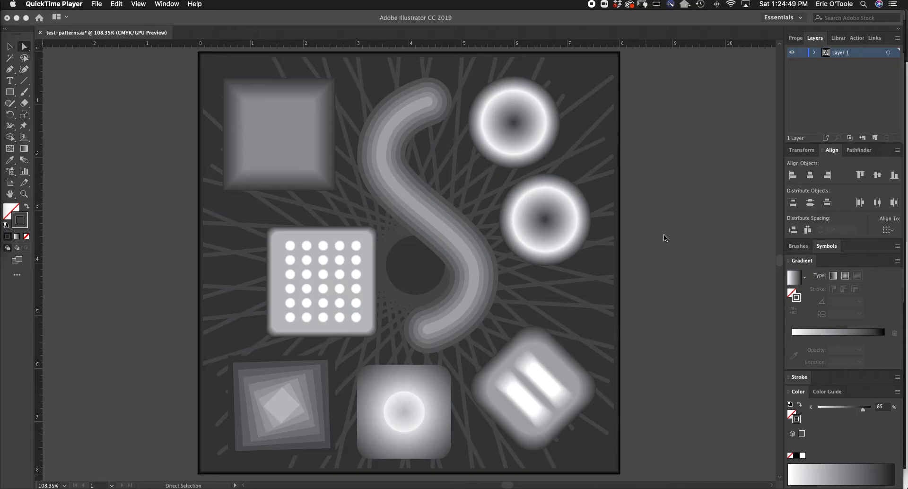
mouse_move(623, 246)
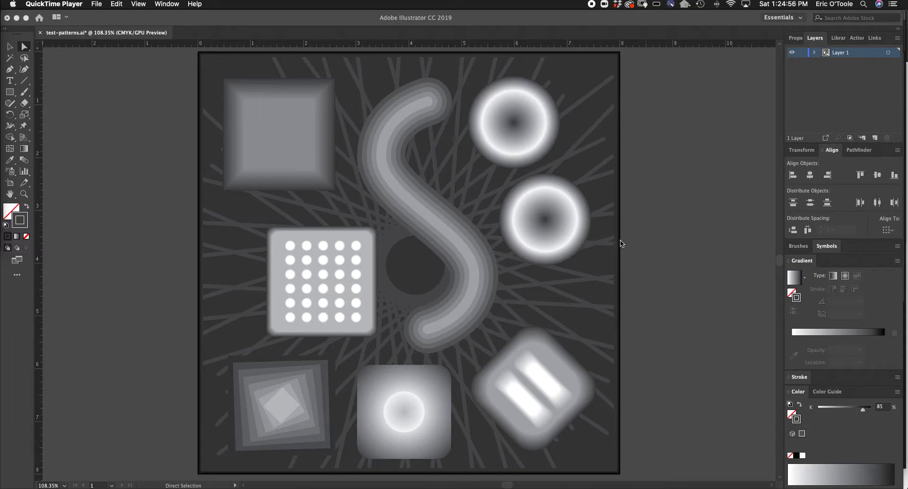
mouse_move(620, 242)
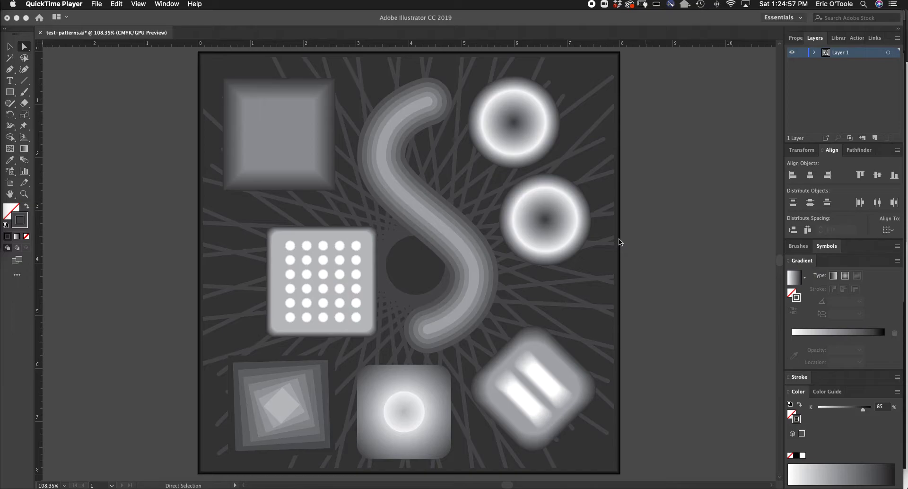
mouse_move(571, 244)
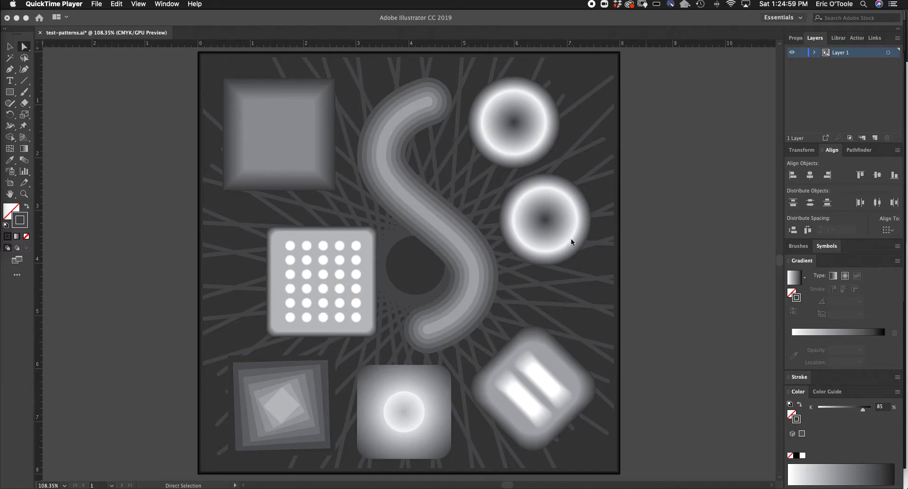
mouse_move(355, 320)
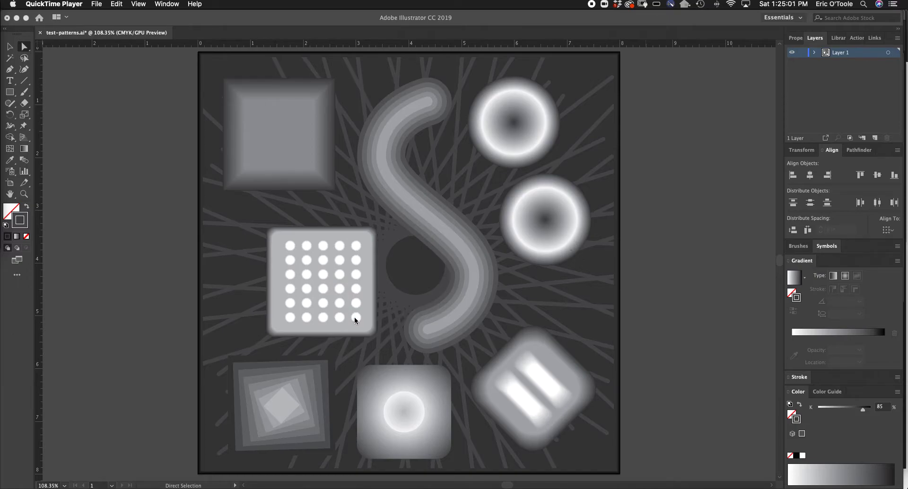
mouse_move(457, 287)
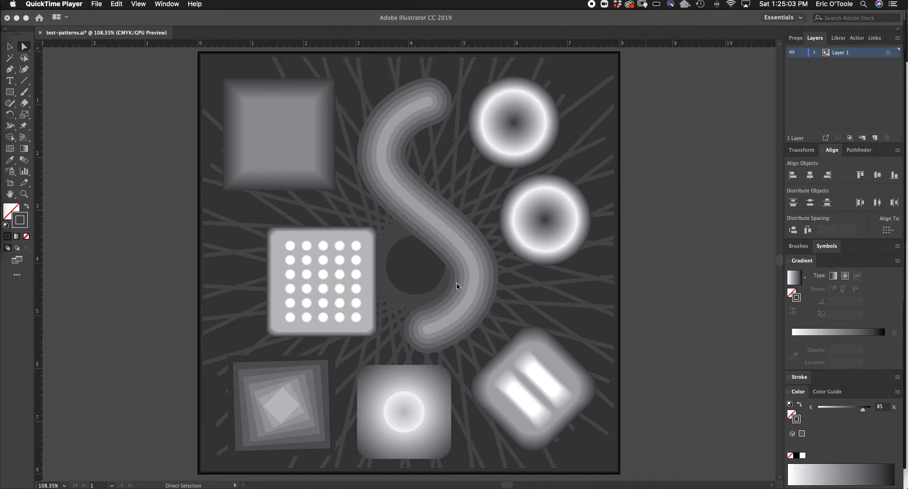
mouse_move(534, 274)
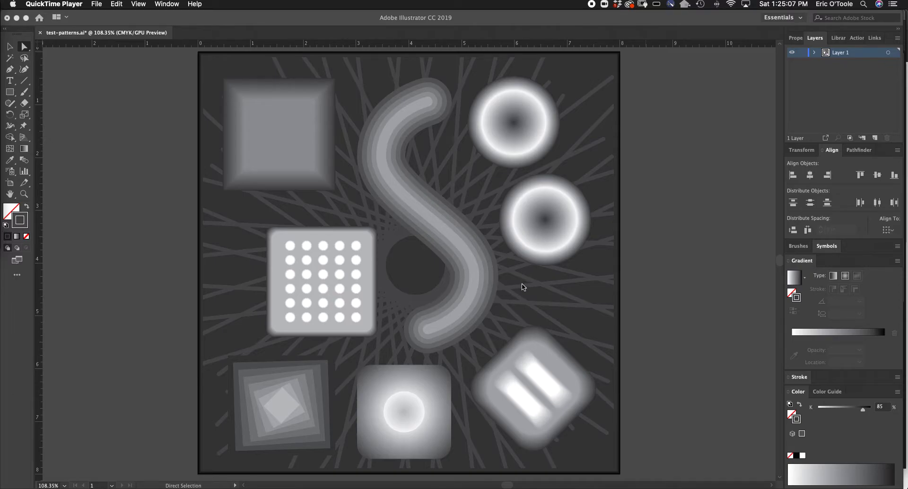
mouse_move(417, 269)
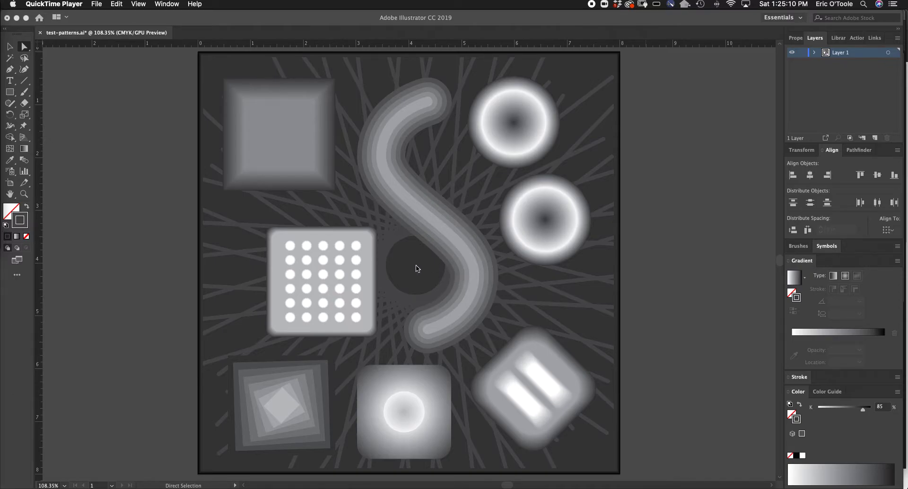
mouse_move(623, 282)
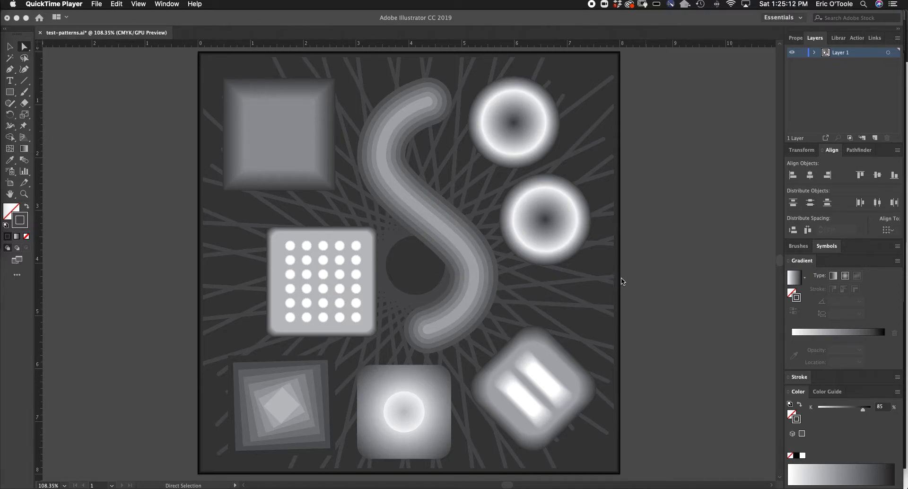
mouse_move(619, 282)
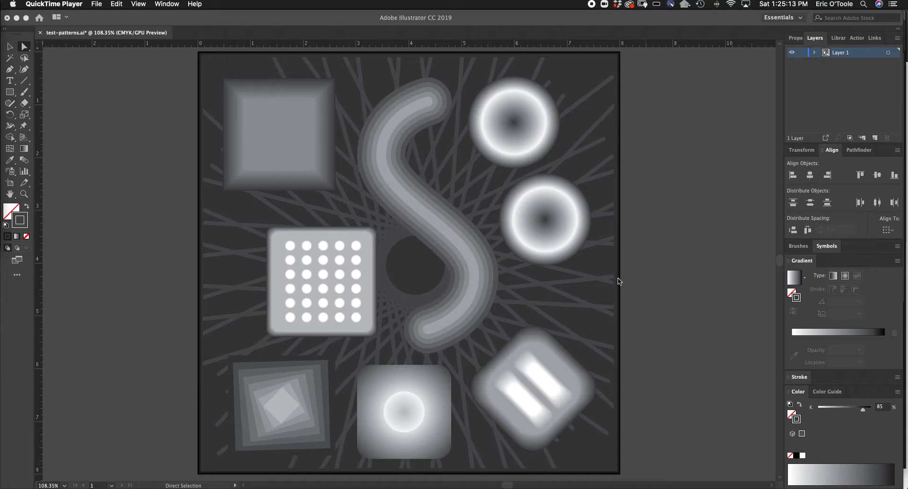
mouse_move(616, 273)
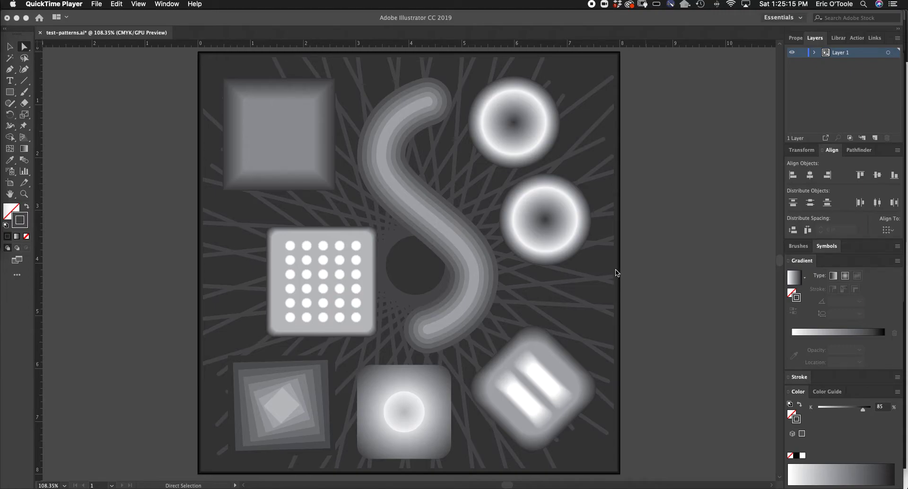
mouse_move(499, 278)
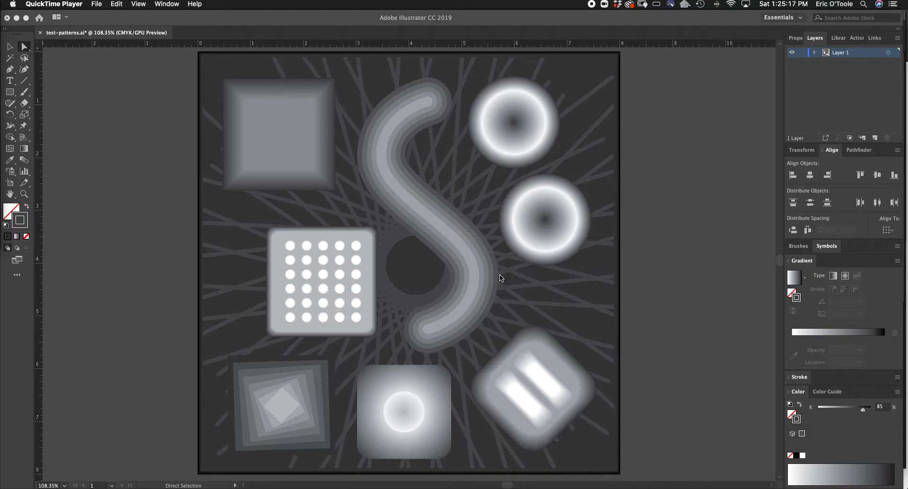
mouse_move(497, 280)
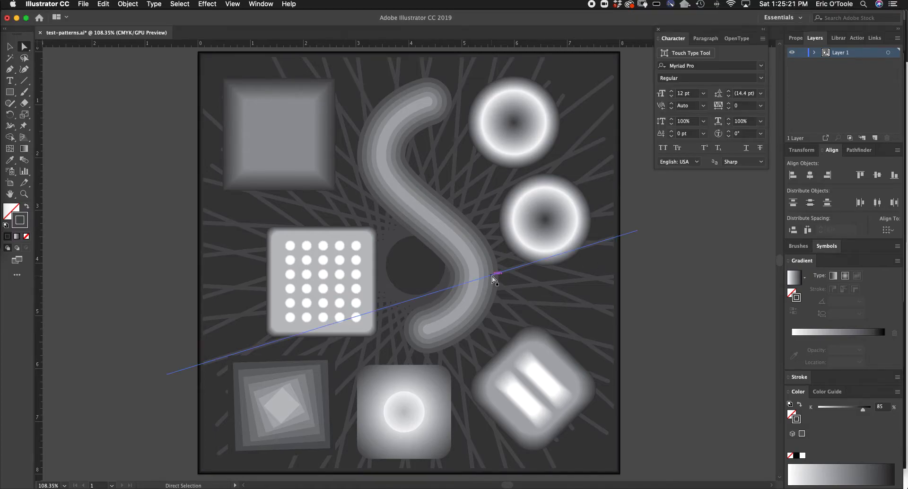
Select the nested squares, the top-left inner square, then the small circle in the bottom-centre square.
click(484, 274)
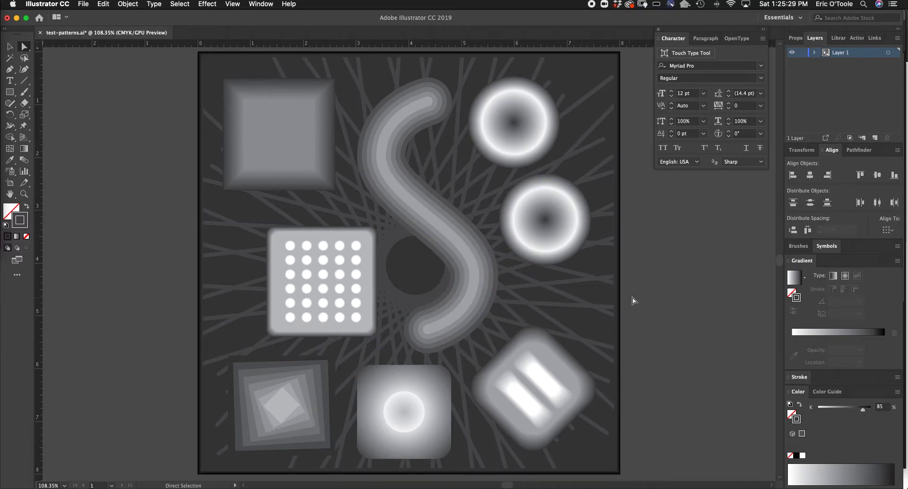
click(289, 396)
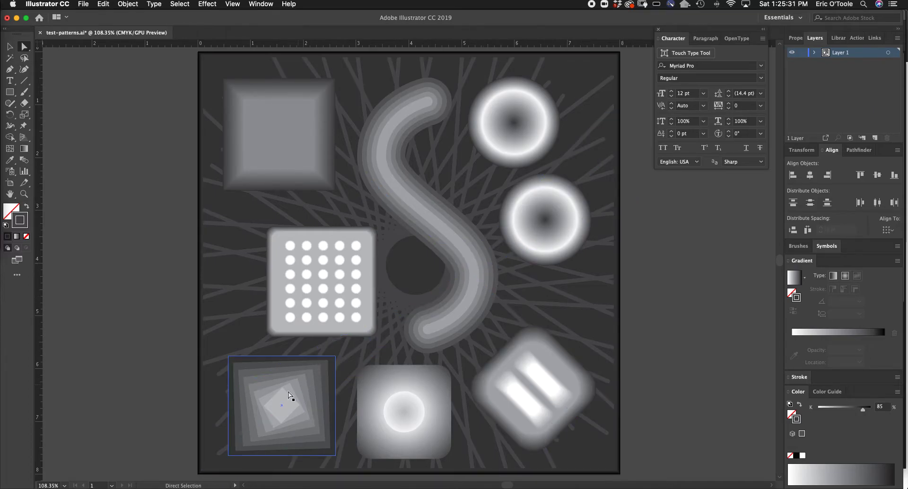
click(278, 134)
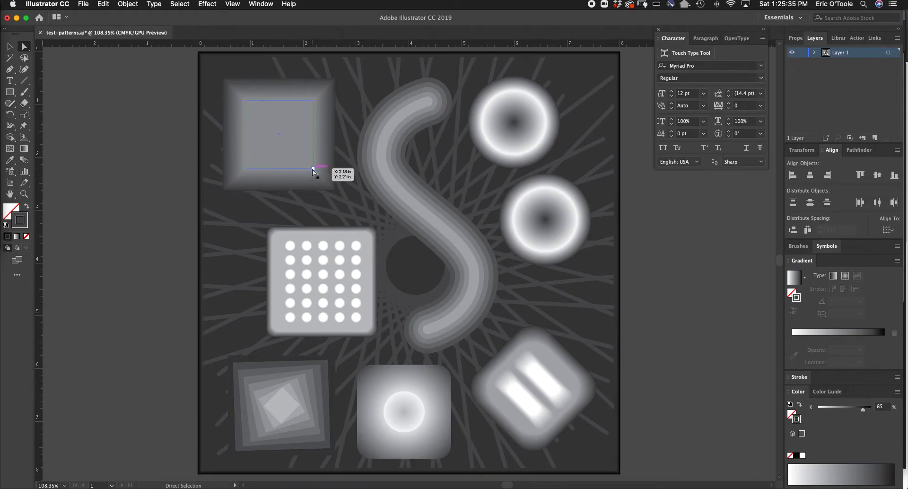
drag(313, 171, 337, 194)
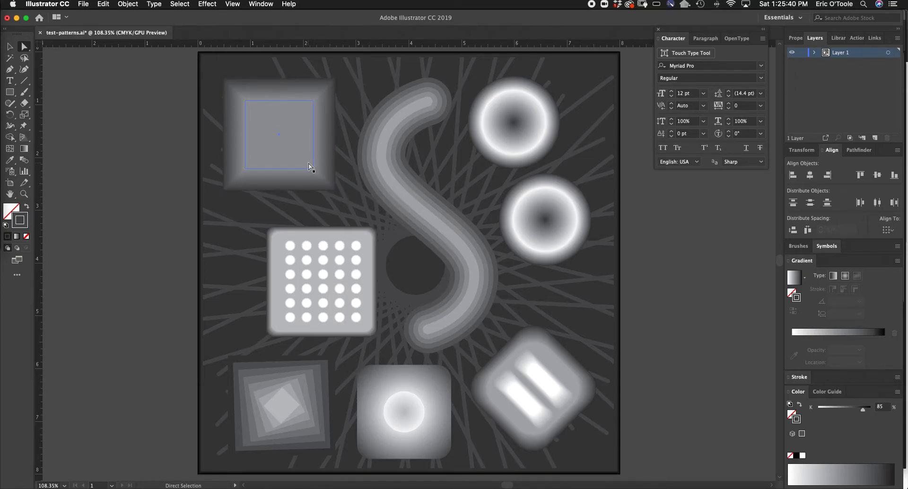
click(404, 411)
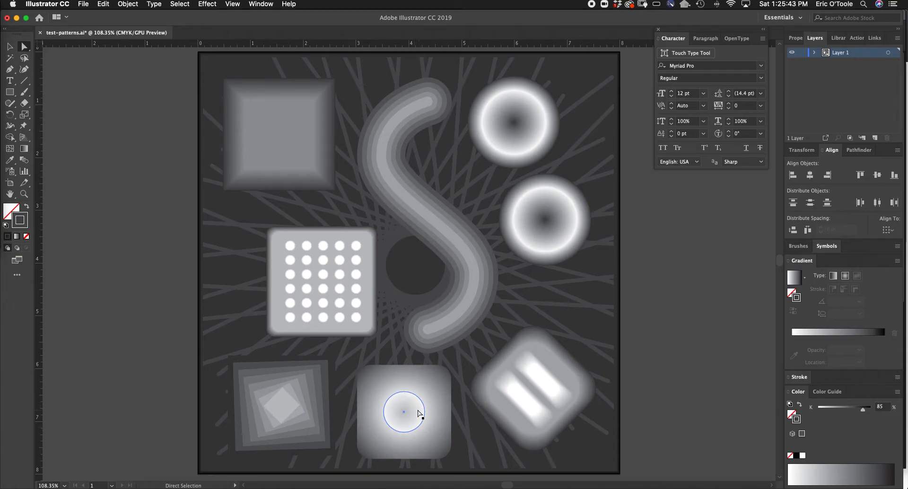
click(532, 388)
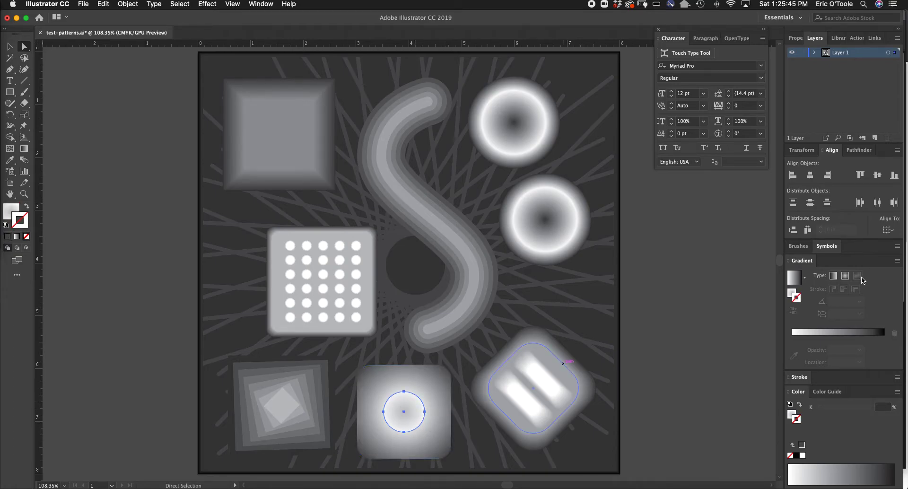
click(858, 276)
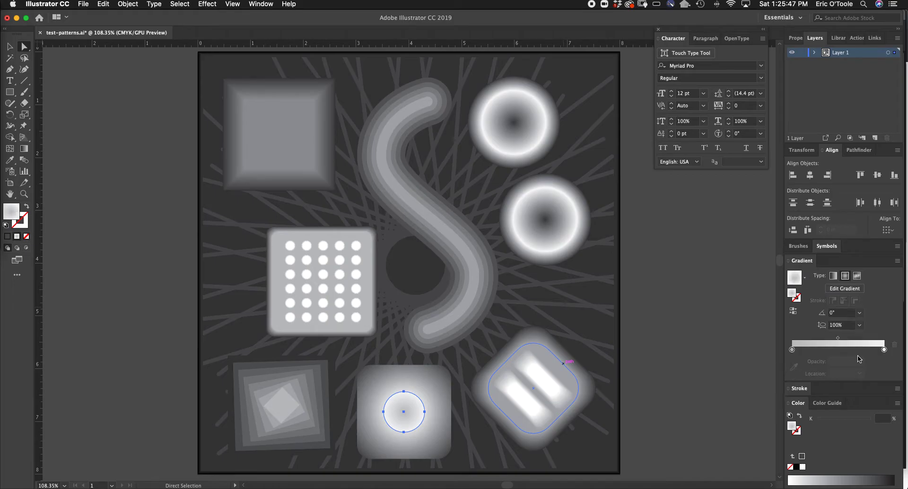
mouse_move(794, 352)
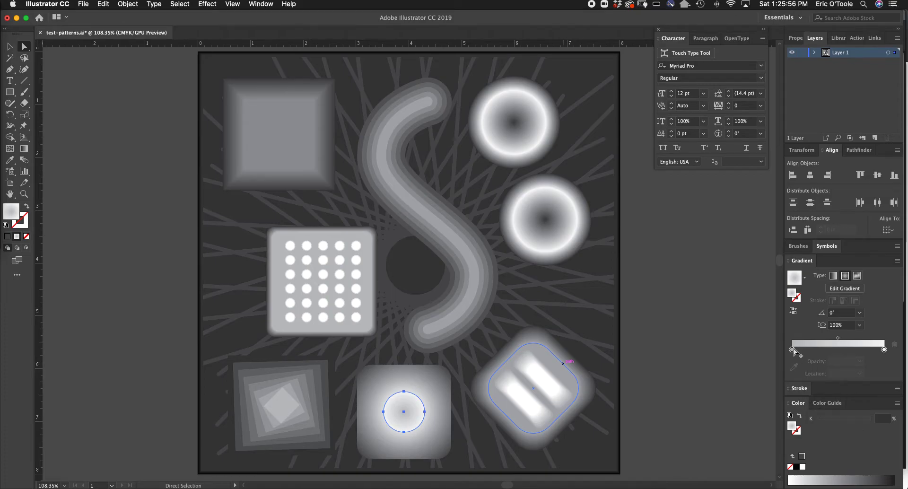
mouse_move(817, 352)
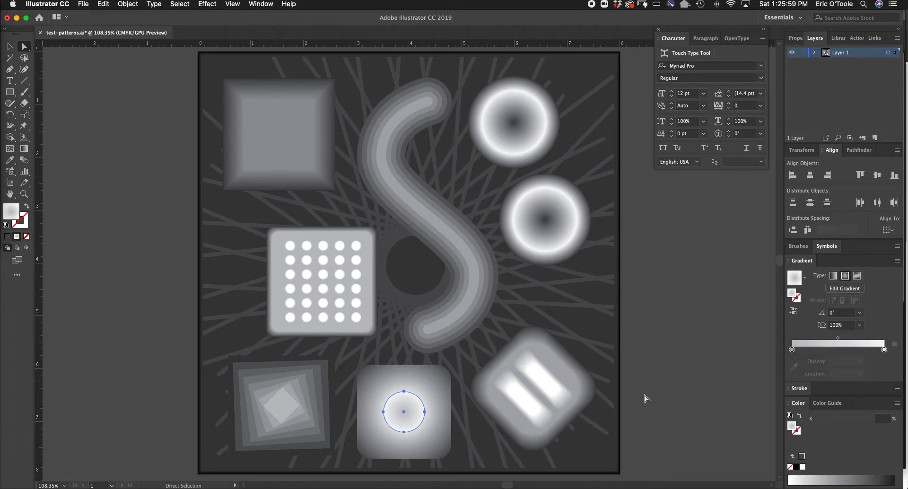
click(576, 384)
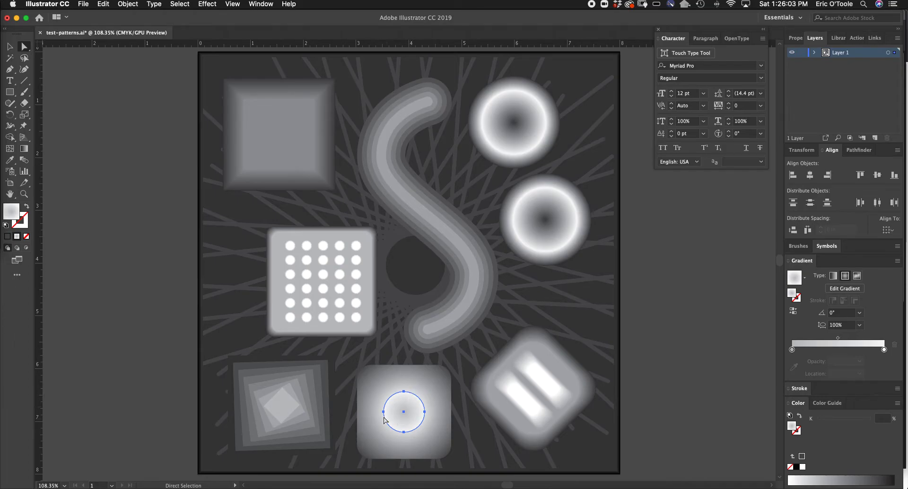
click(527, 387)
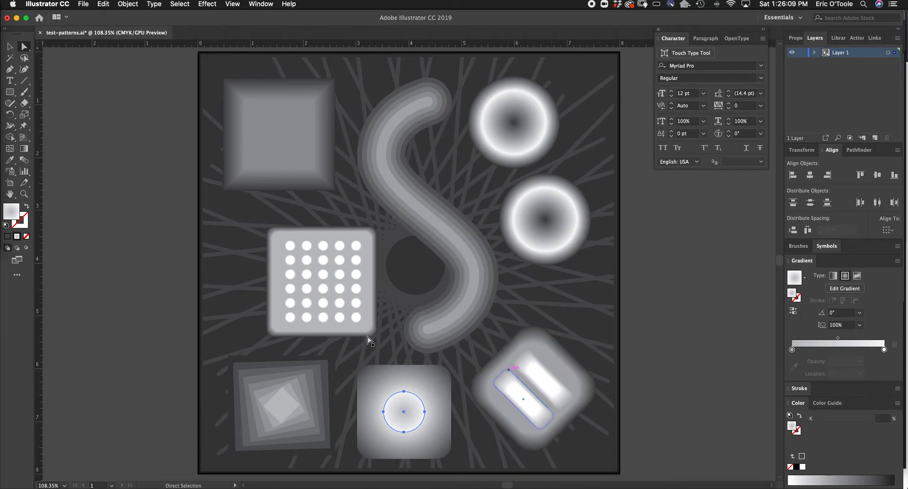
click(544, 220)
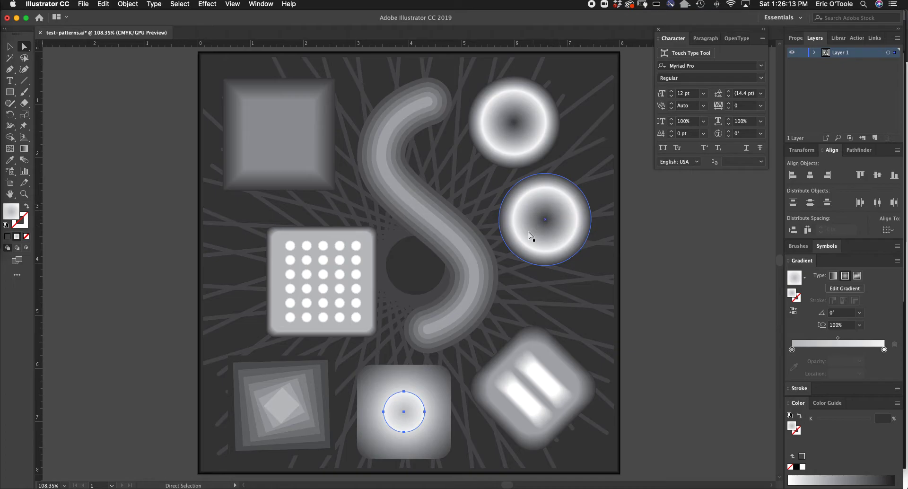
click(282, 378)
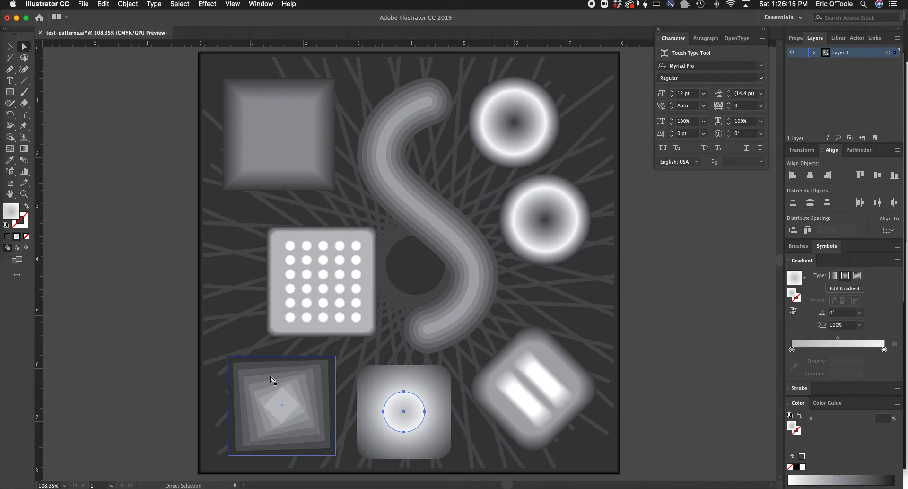
click(322, 284)
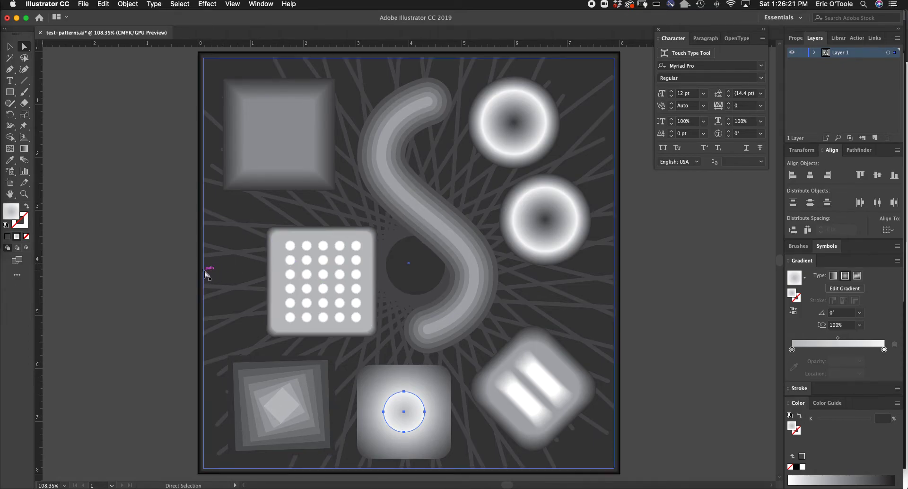
mouse_move(229, 275)
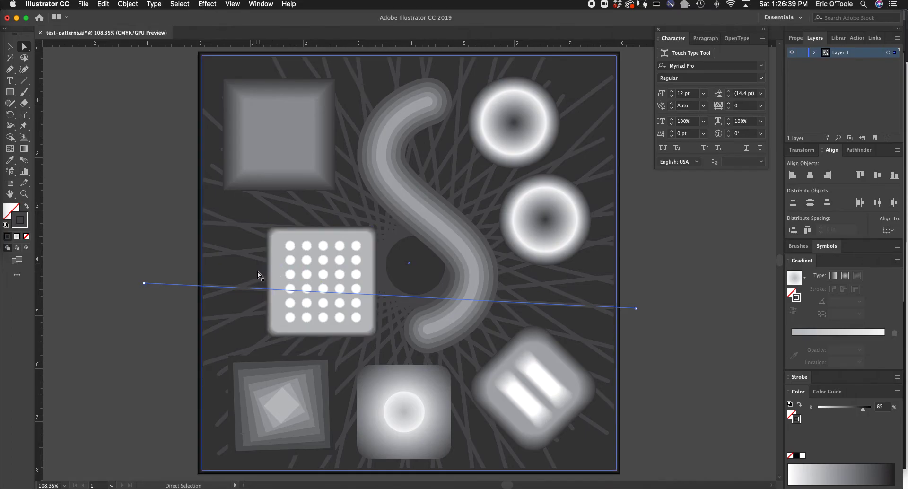
mouse_move(240, 297)
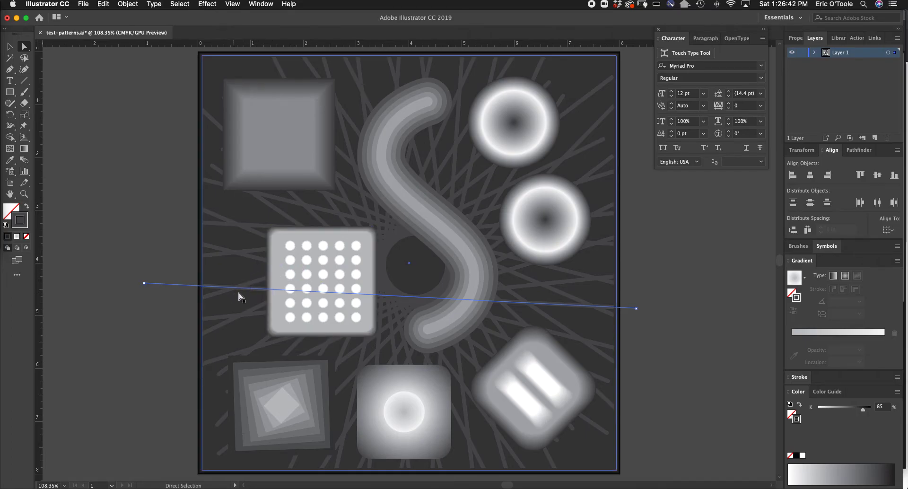
mouse_move(232, 283)
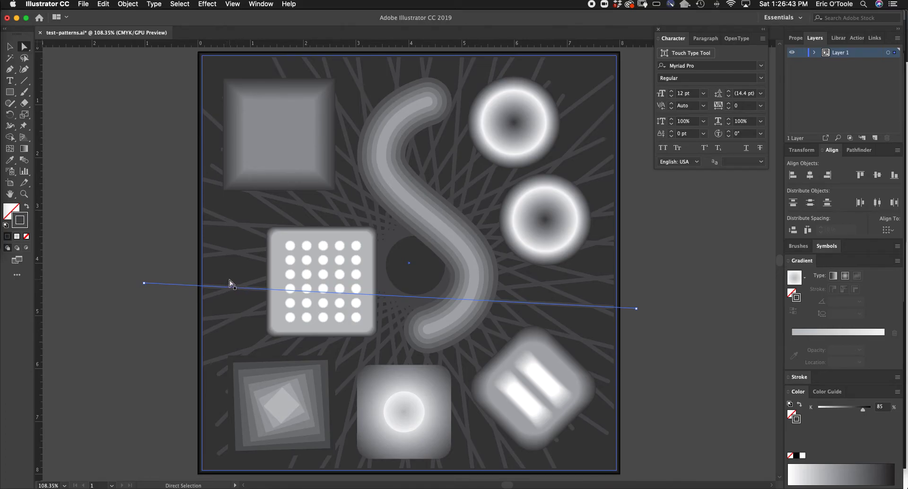
click(138, 239)
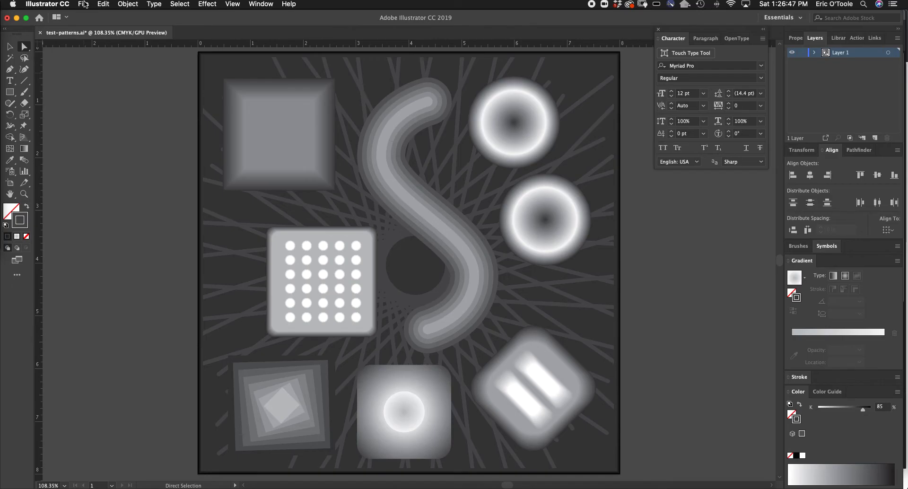
Start File > Export > Export As to save the artwork as test-patterns.png.
click(84, 4)
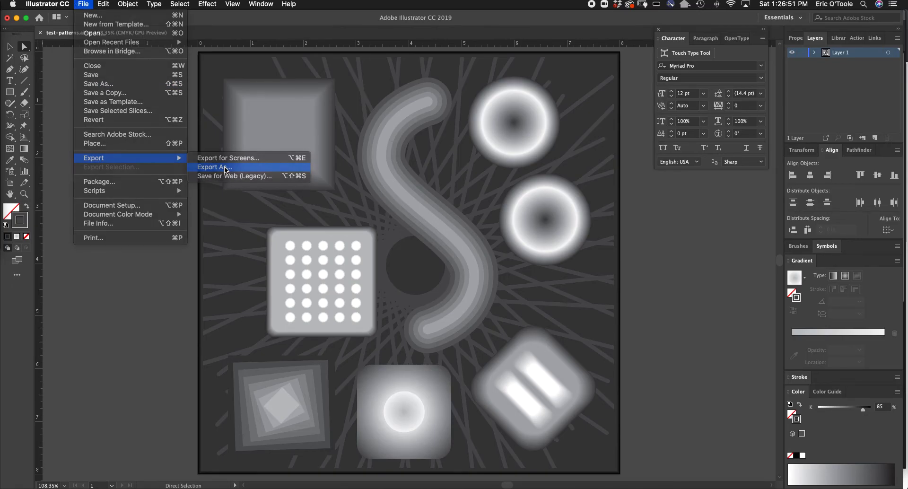
click(212, 167)
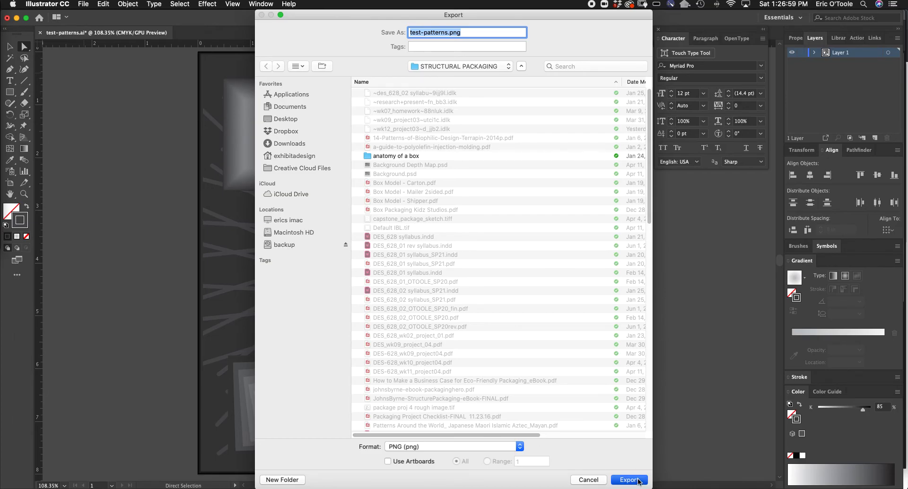
mouse_move(536, 80)
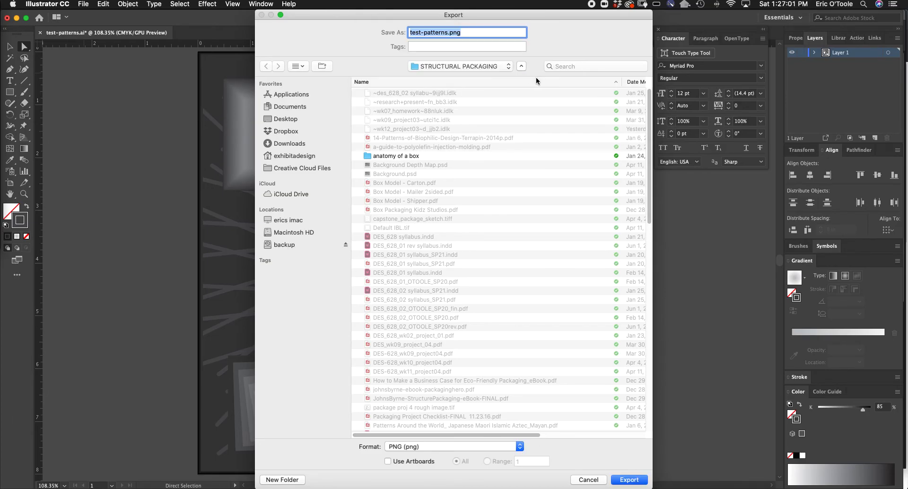
Export test-patterns.png with PNG options: Other resolution at 900 ppi, anti-aliasing None.
click(629, 480)
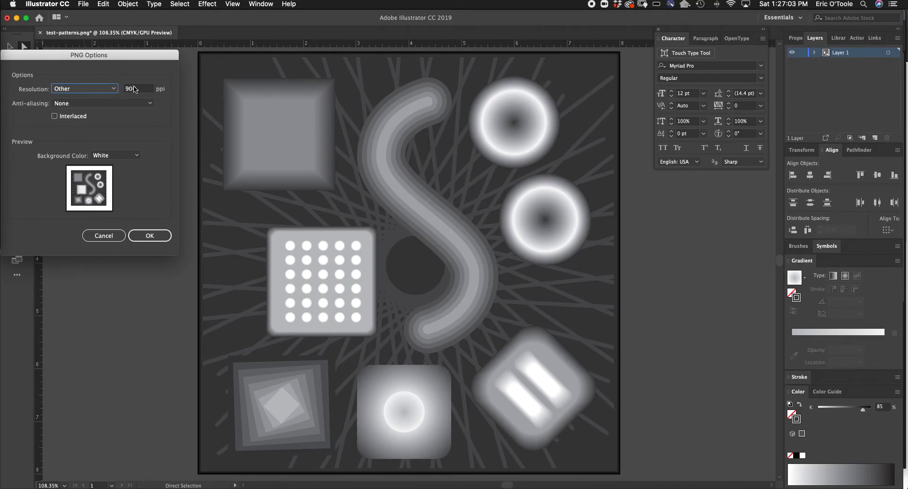
click(84, 88)
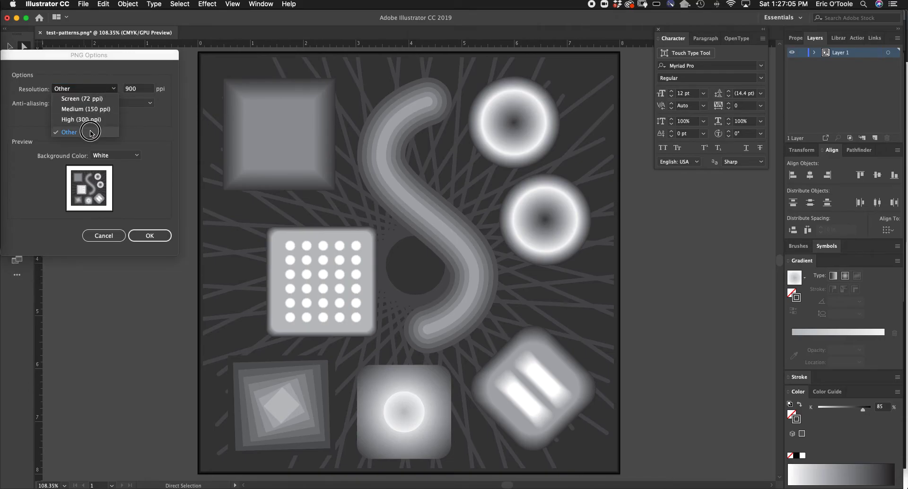
click(69, 132)
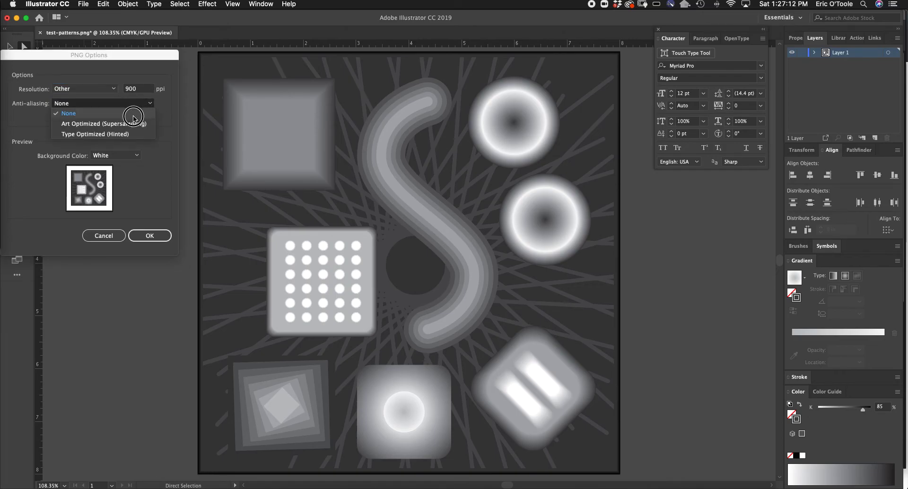
mouse_move(158, 109)
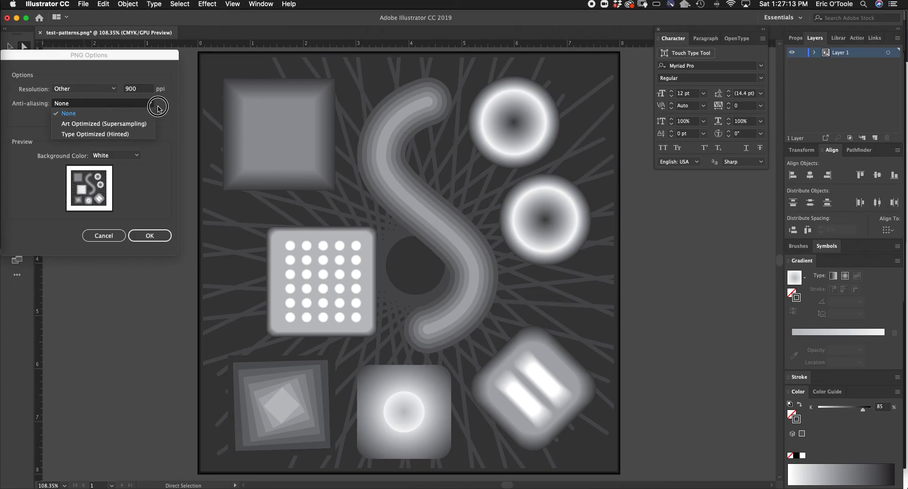
mouse_move(180, 113)
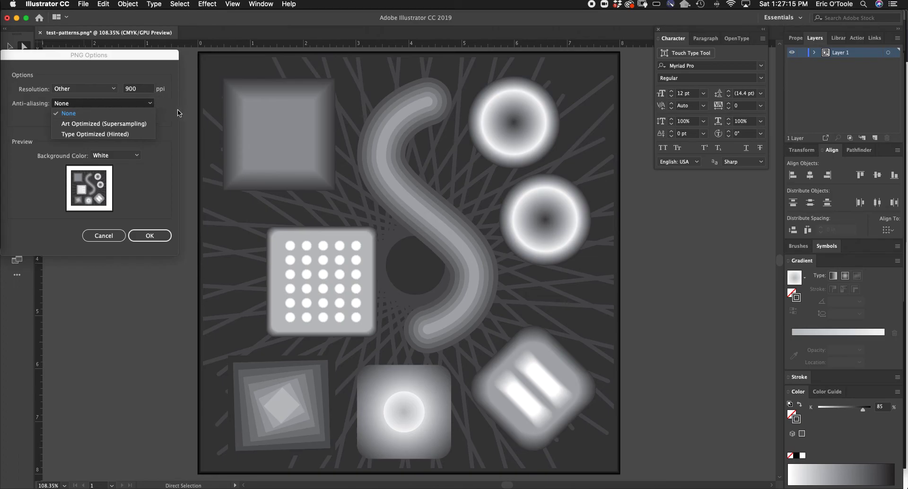
click(68, 112)
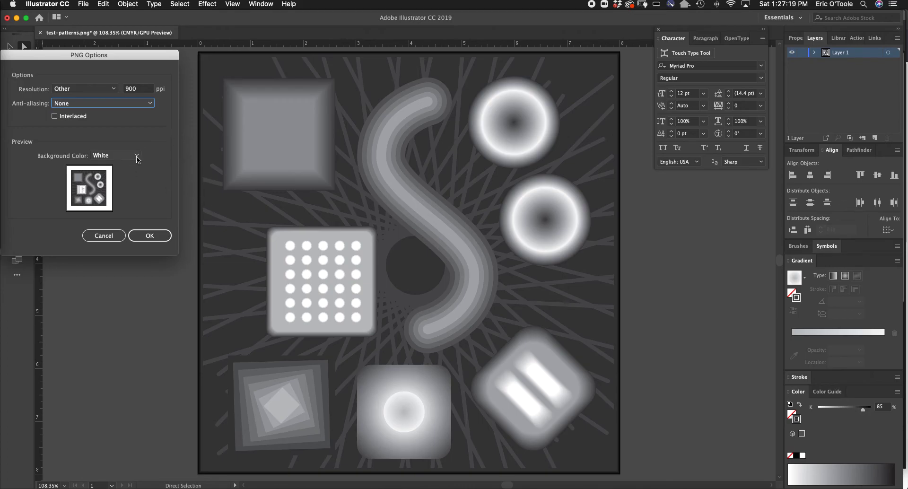
click(150, 236)
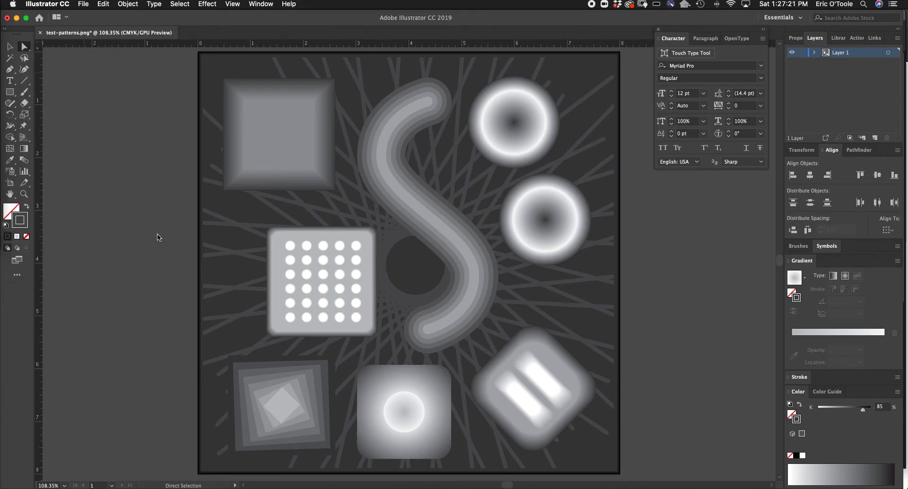
mouse_move(149, 218)
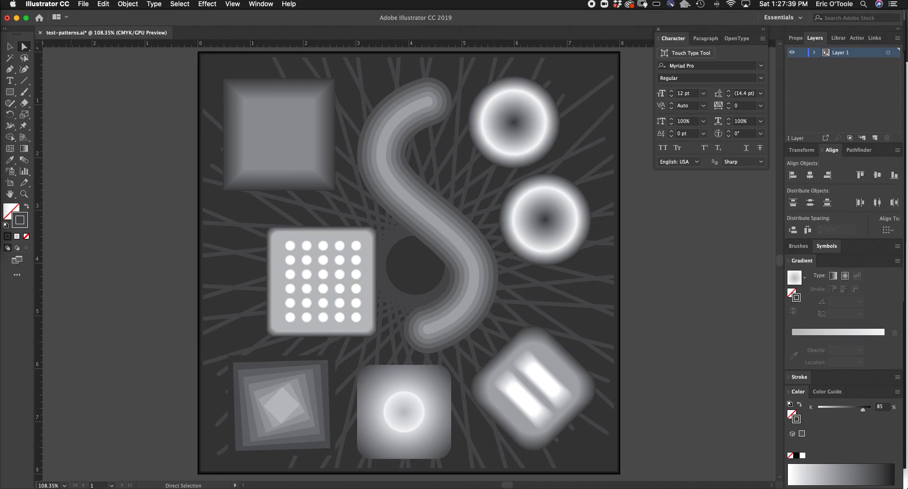
click(409, 263)
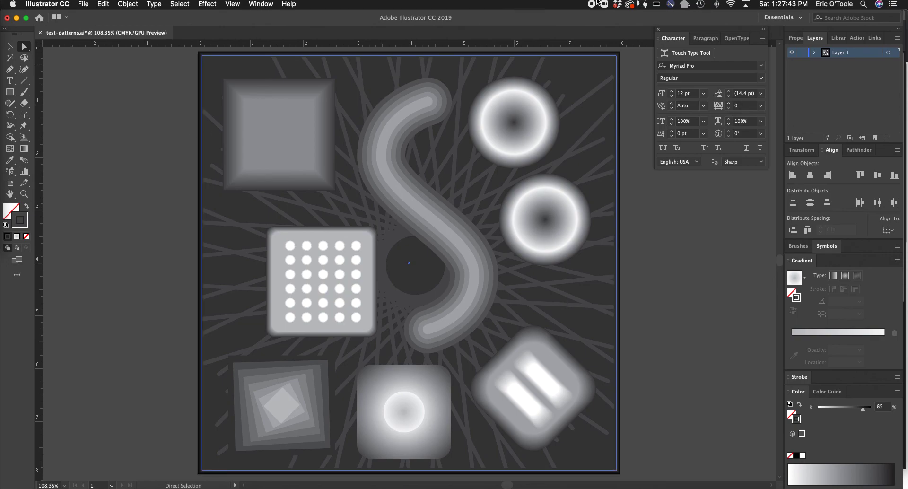